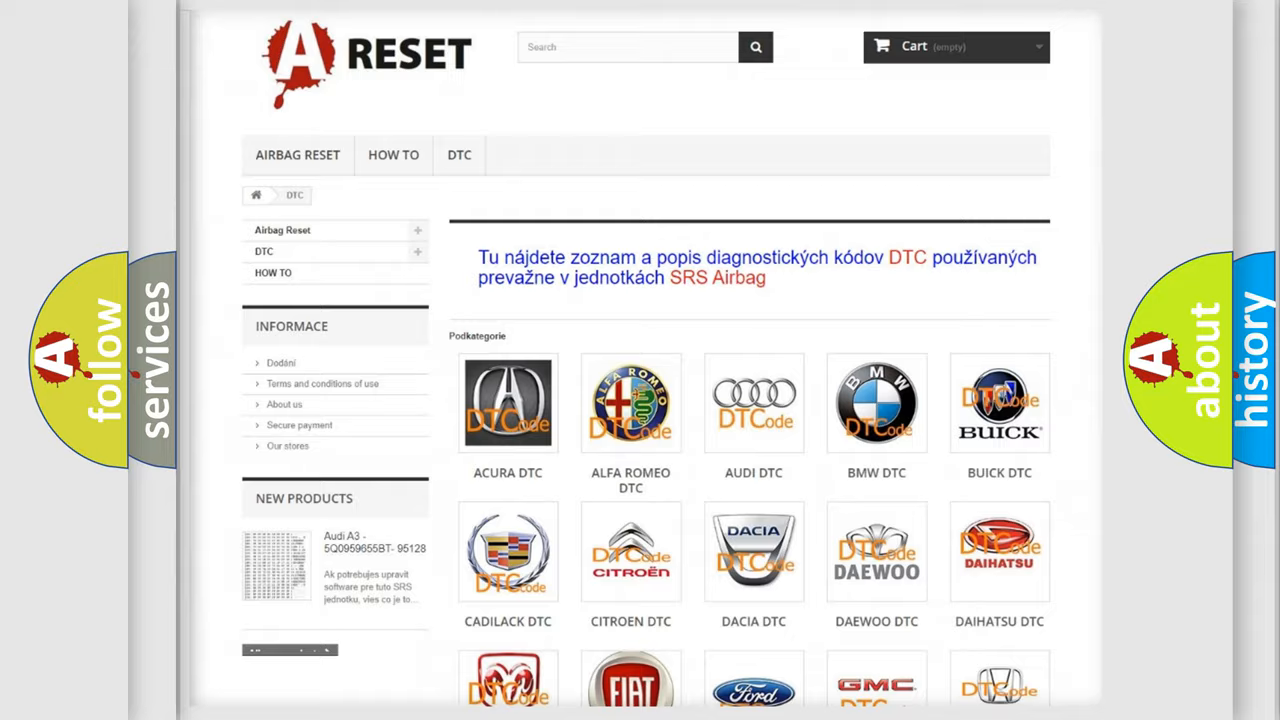
Scroll the car-brand DTC catalogue and open the Jeep diagnostic code list.
scroll(down, 3)
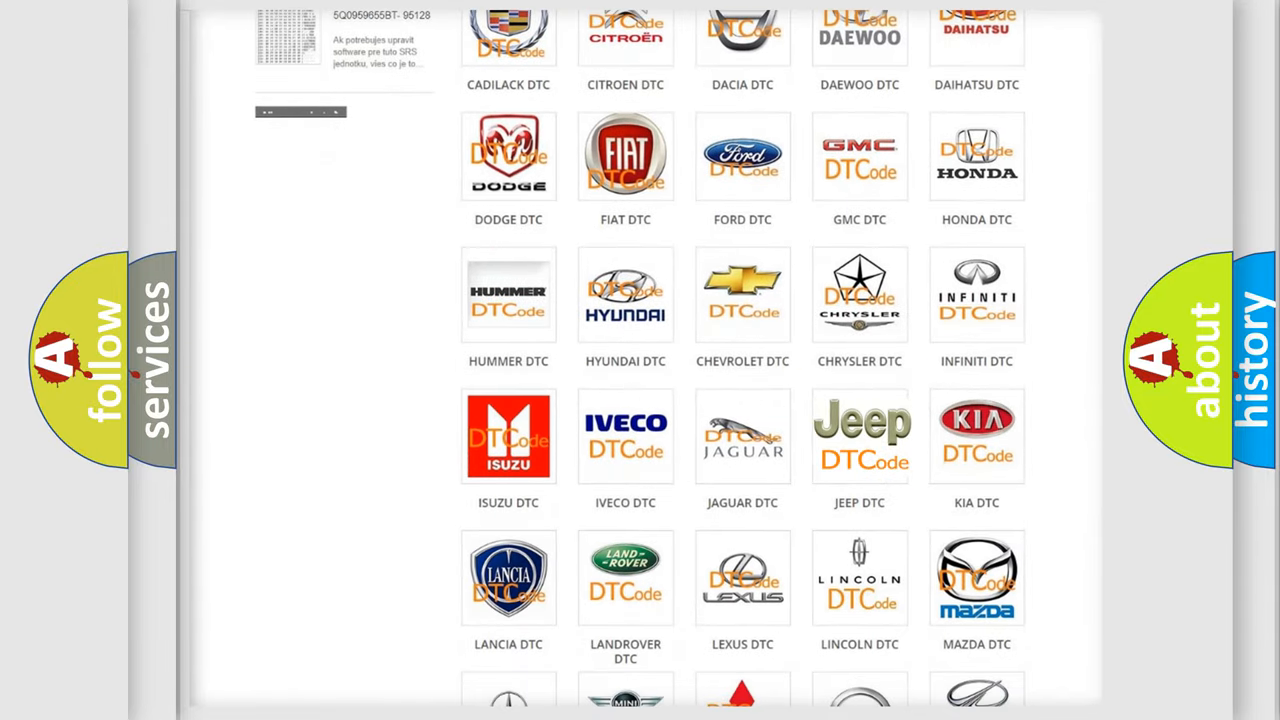
click(859, 435)
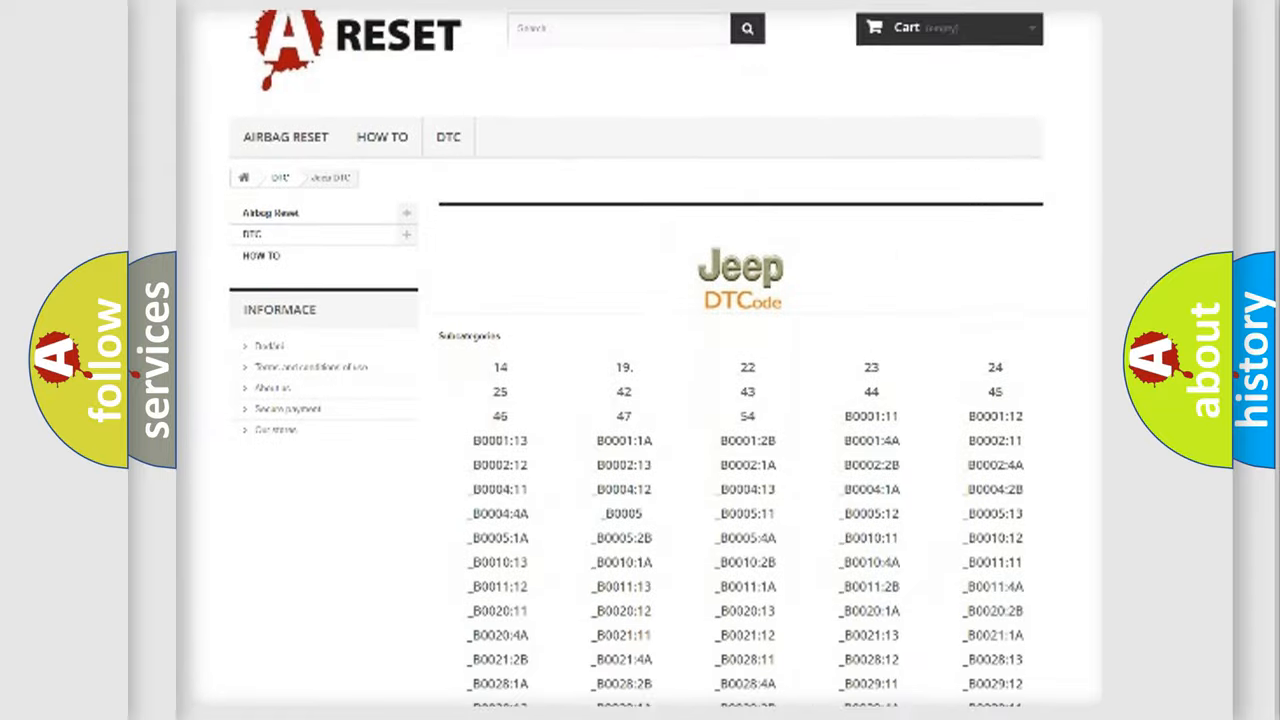
scroll(down, 3)
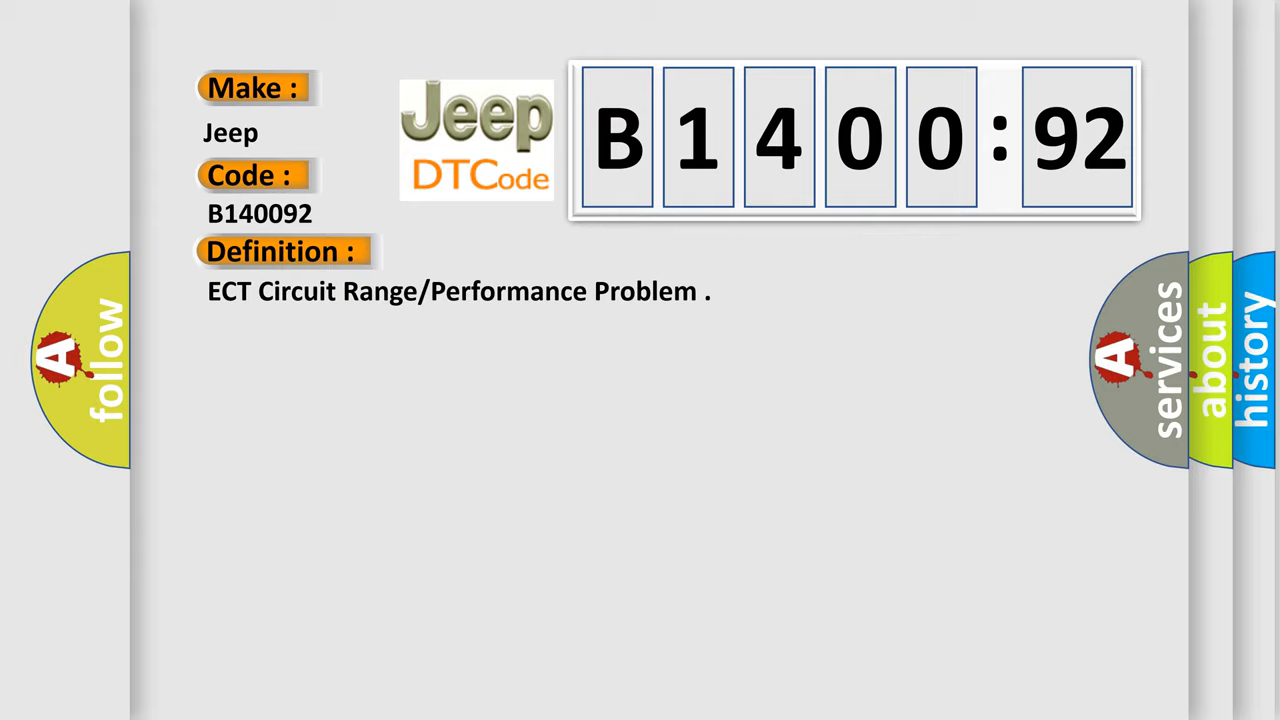
Reveal the B140092 description listing thermostat, coolant level and harness causes.
click(520, 251)
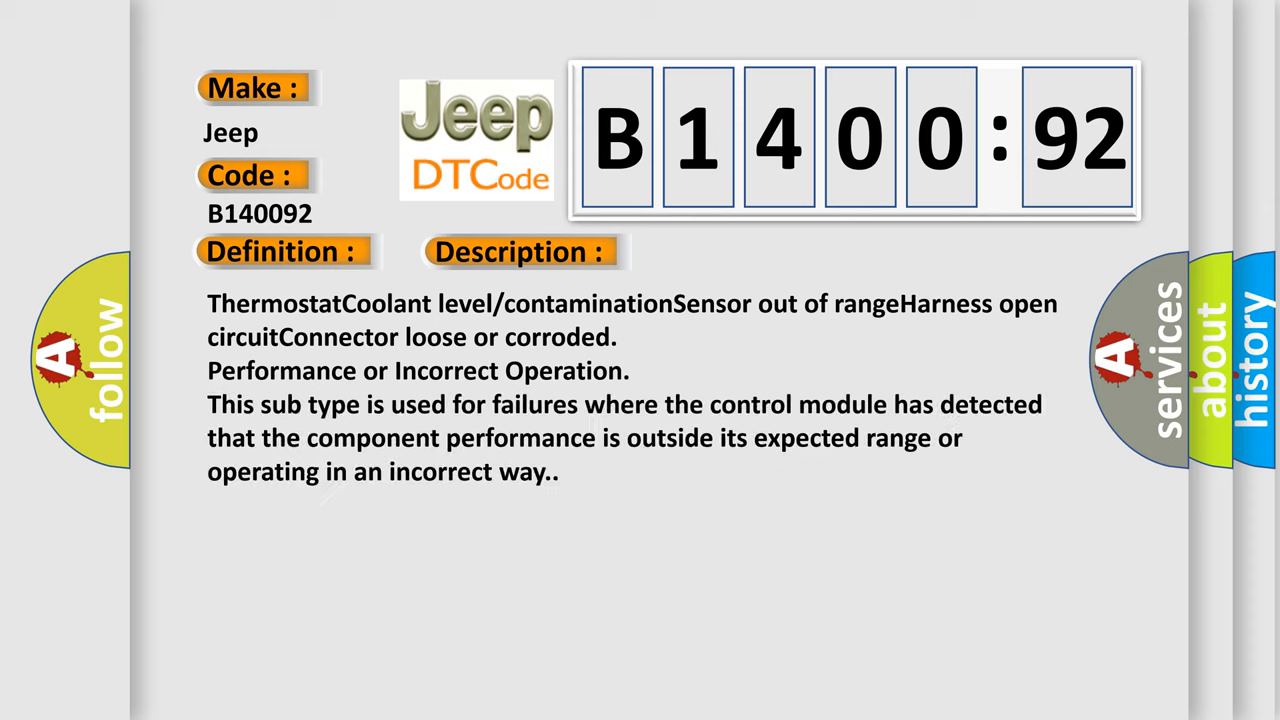